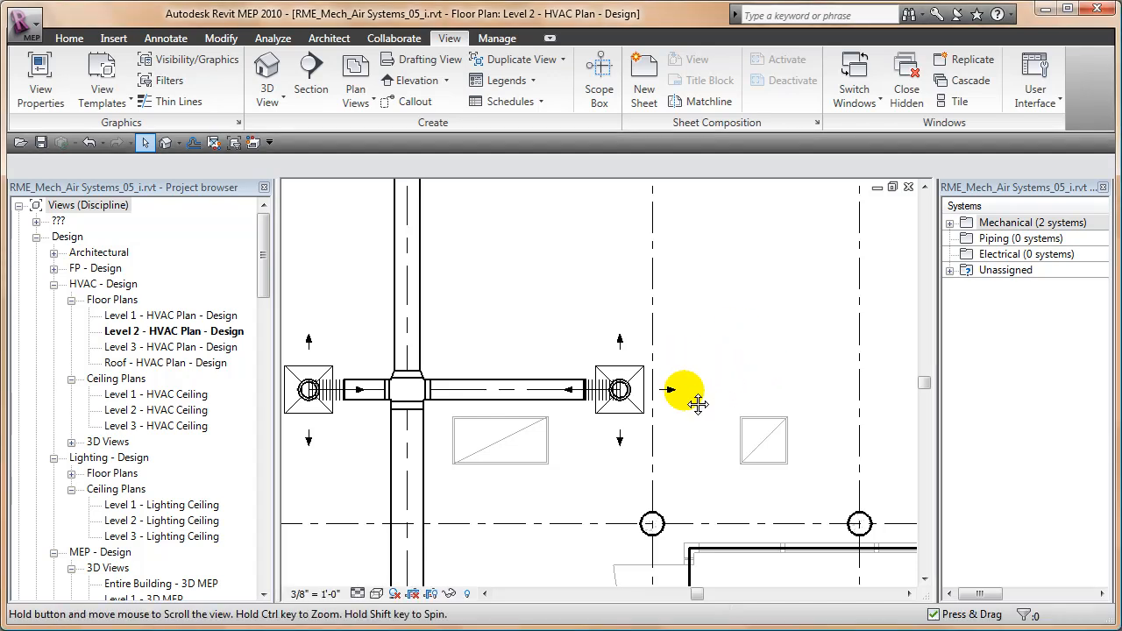
# - Select a round duct in the upper run and inspect its type to learn the family name
pyautogui.moveTo(698, 403); pyautogui.dragTo(605, 342)
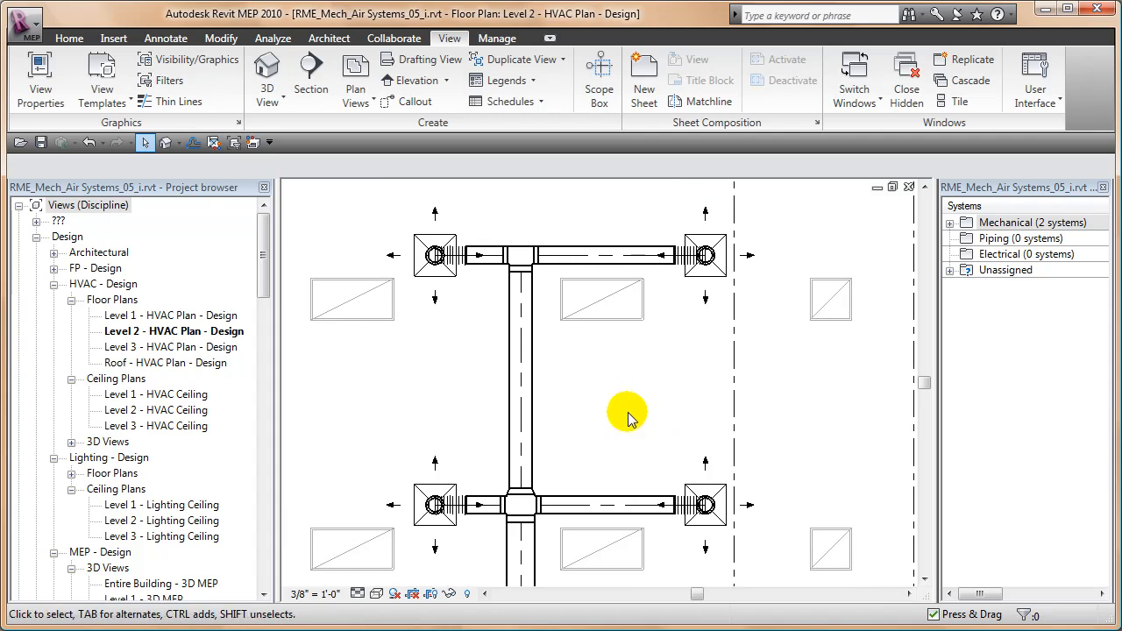
pyautogui.moveTo(464, 14)
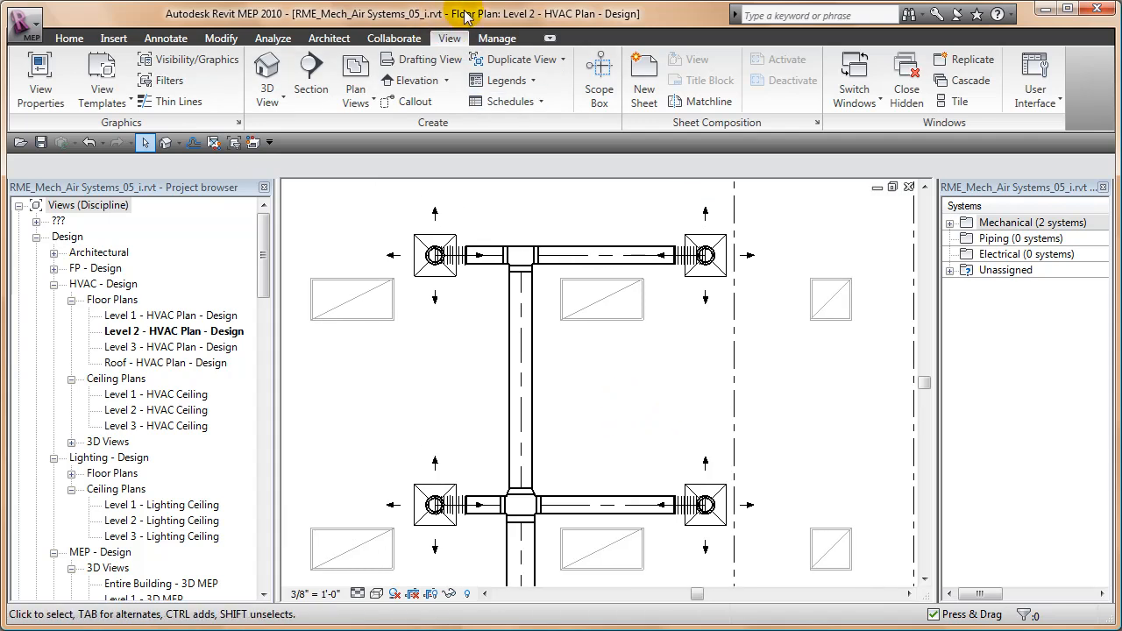
pyautogui.click(558, 256)
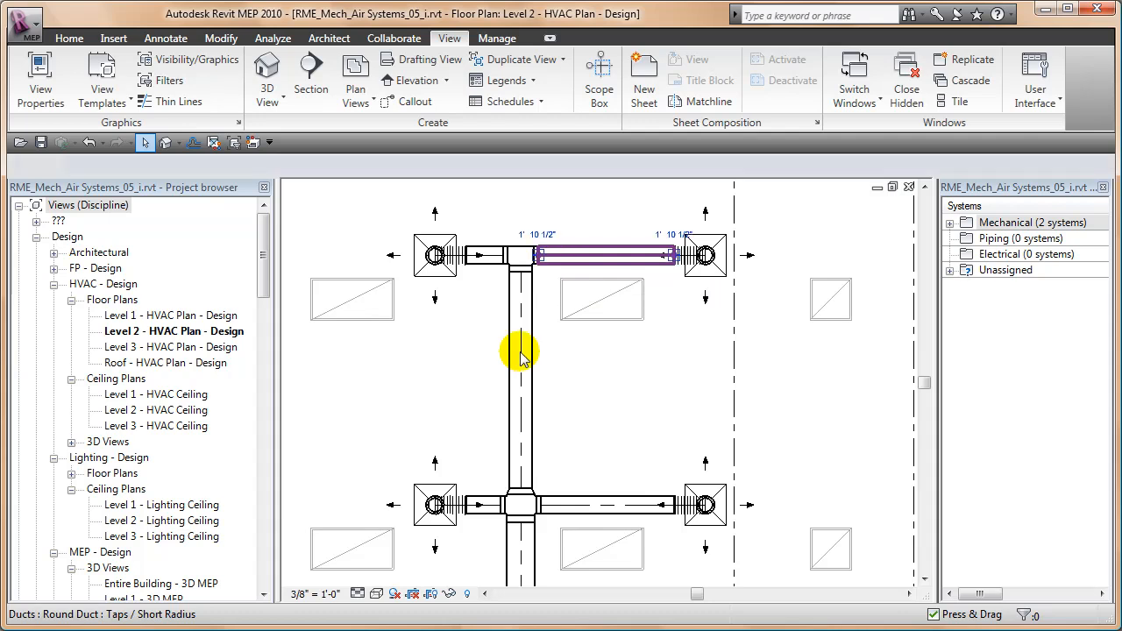
pyautogui.click(600, 256)
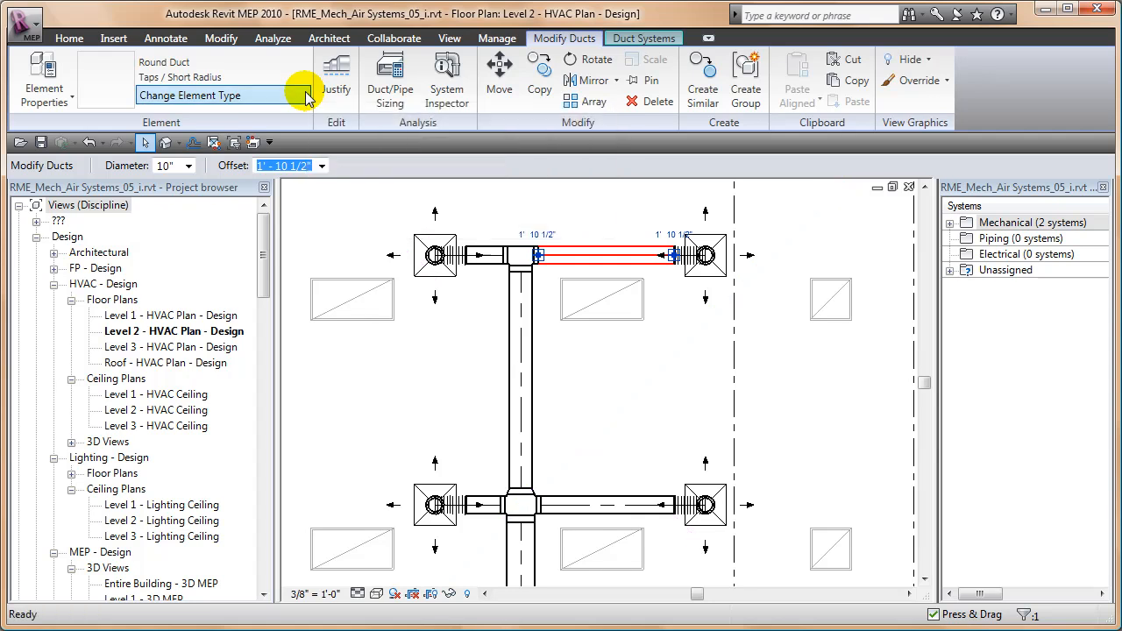
pyautogui.click(307, 94)
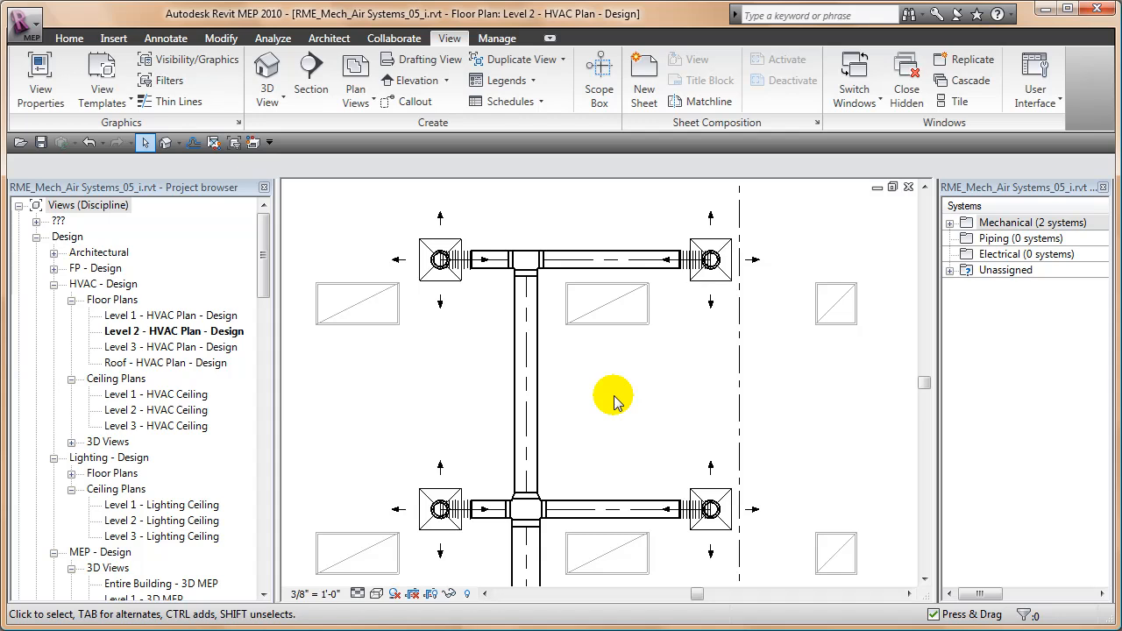
pyautogui.moveTo(577, 390)
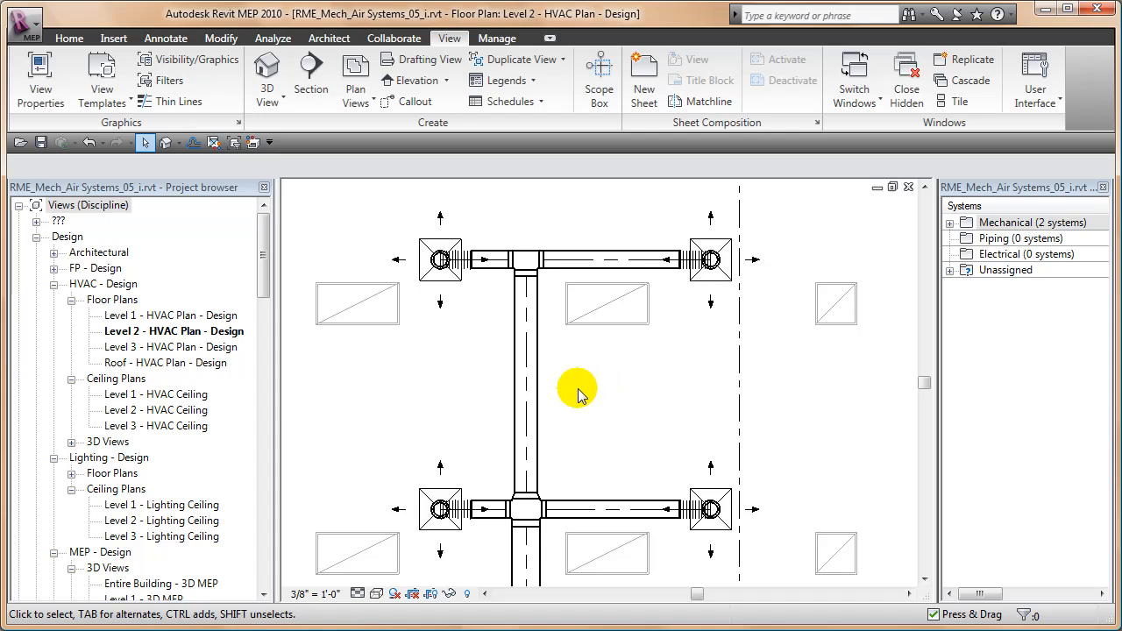
pyautogui.moveTo(590, 407)
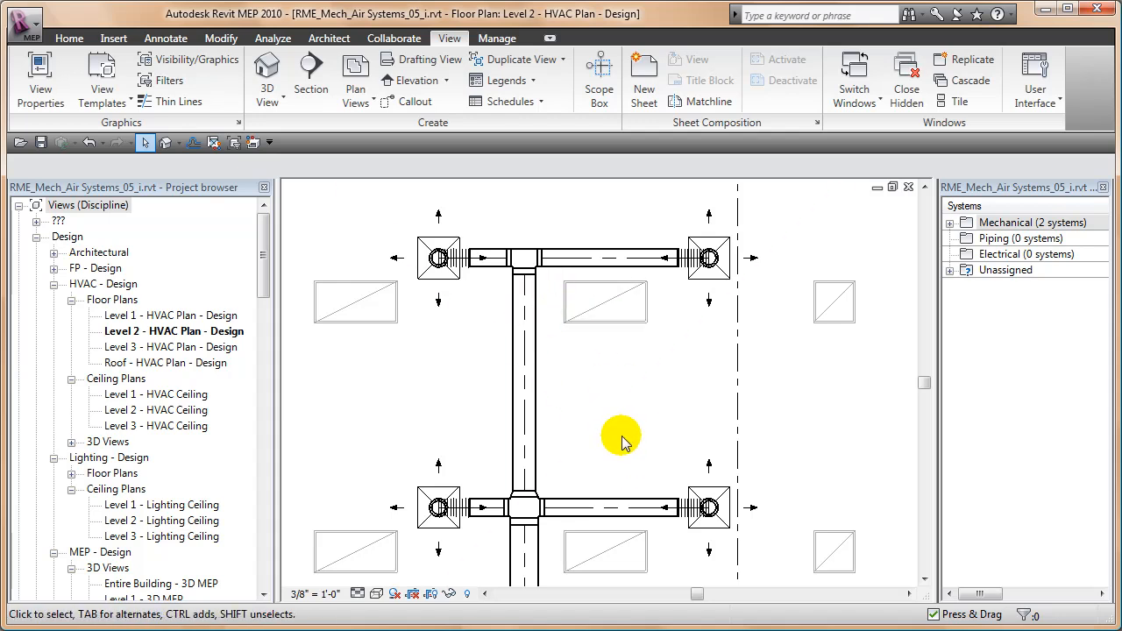
pyautogui.click(614, 426)
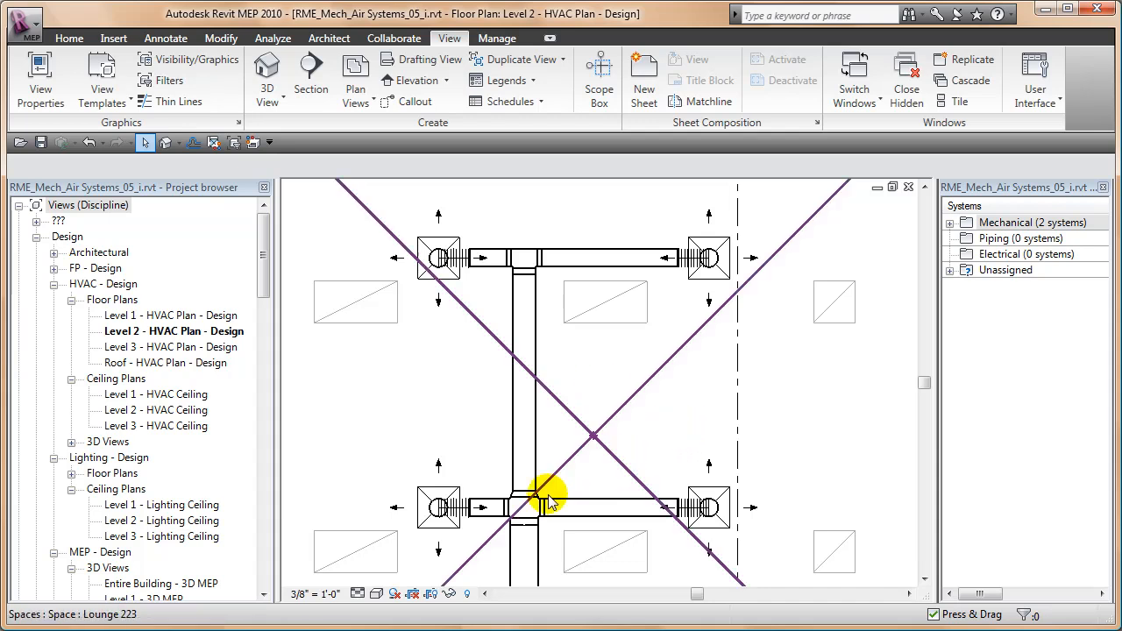
pyautogui.moveTo(577, 412)
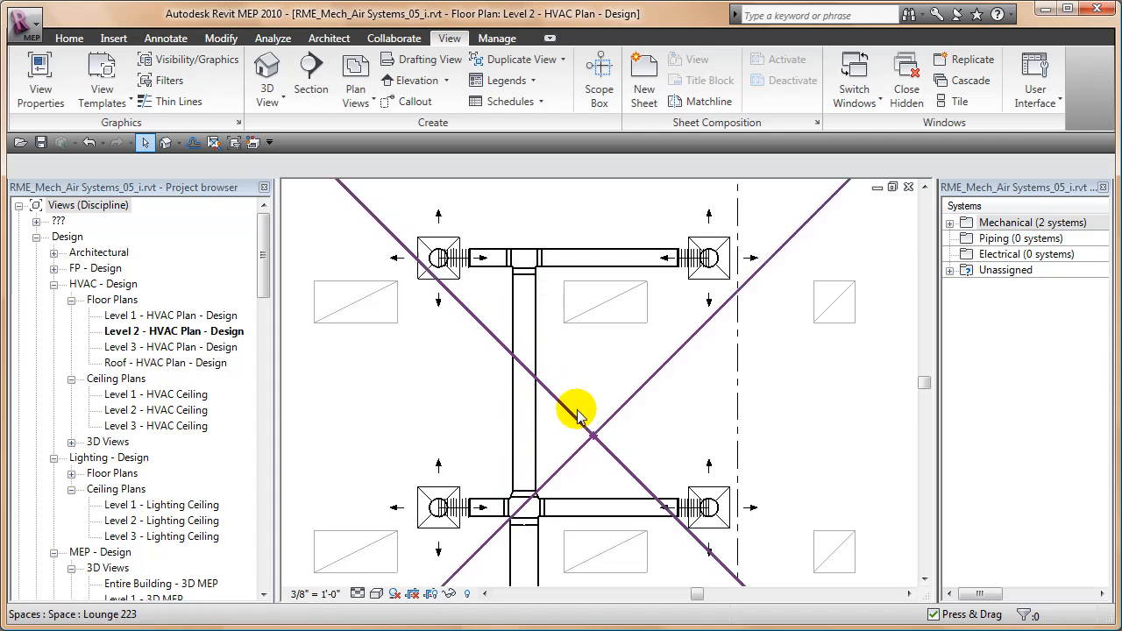
pyautogui.moveTo(585, 442)
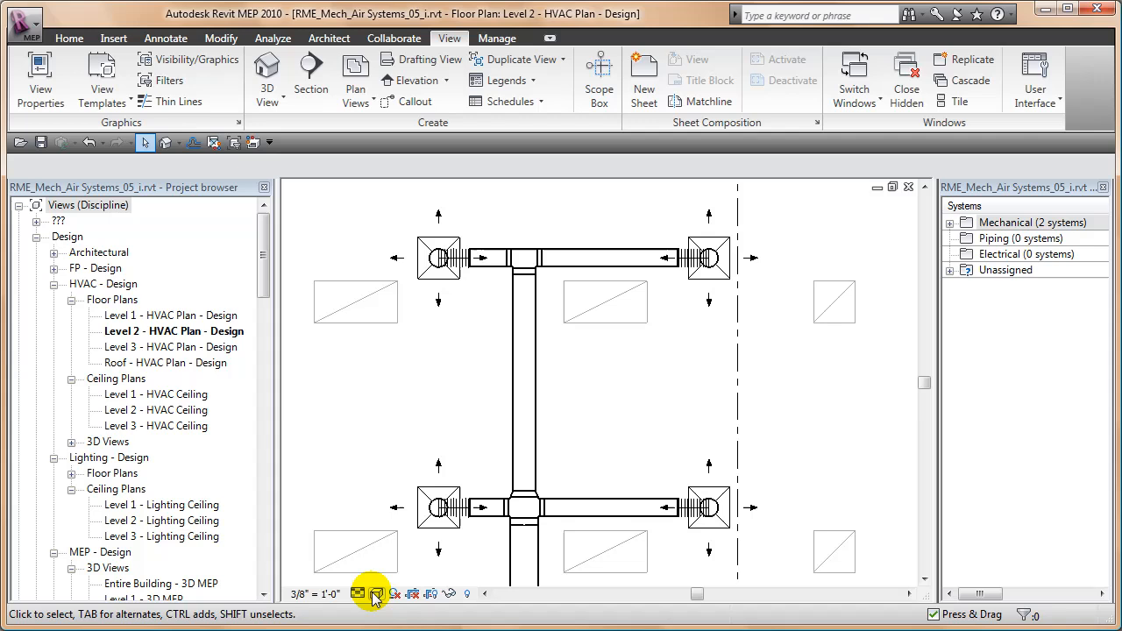
pyautogui.moveTo(593, 399)
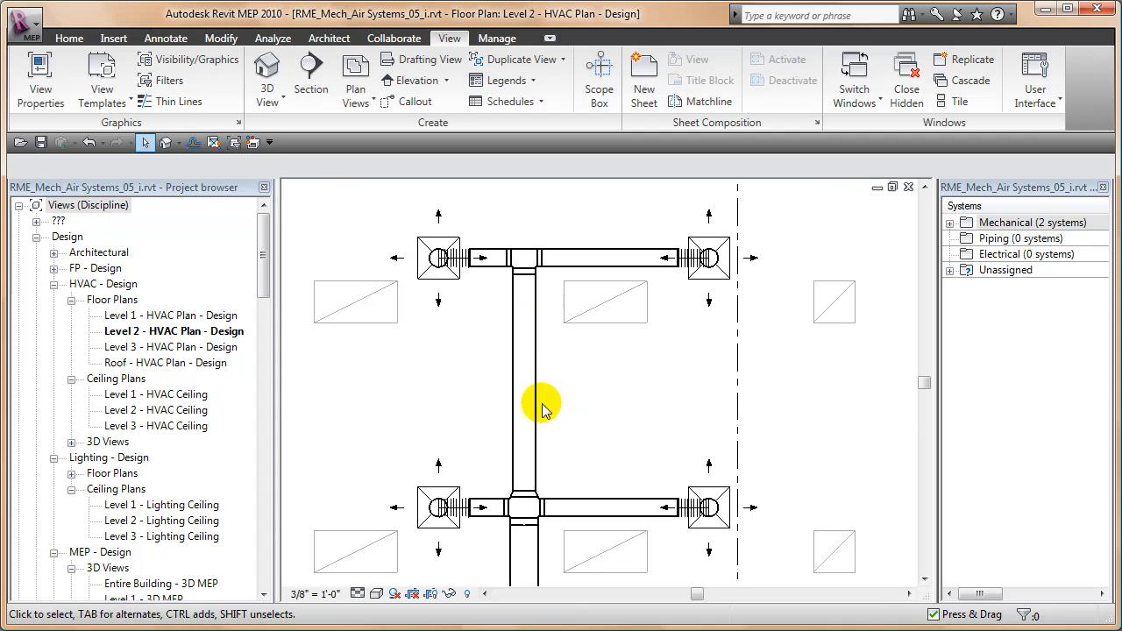
pyautogui.moveTo(446, 414)
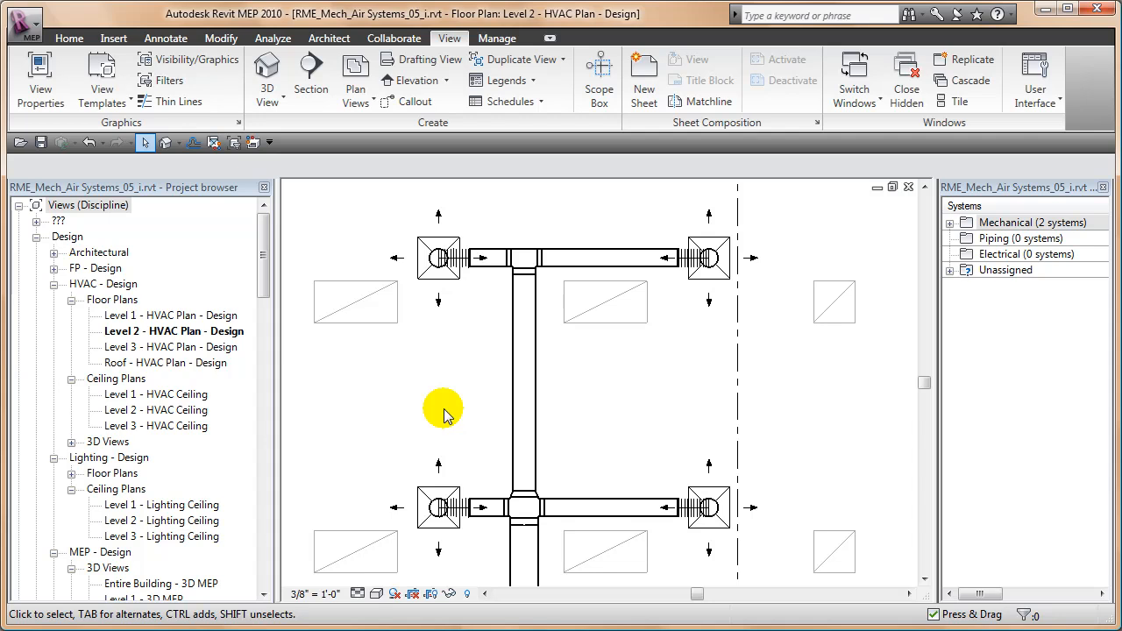
pyautogui.moveTo(446, 413)
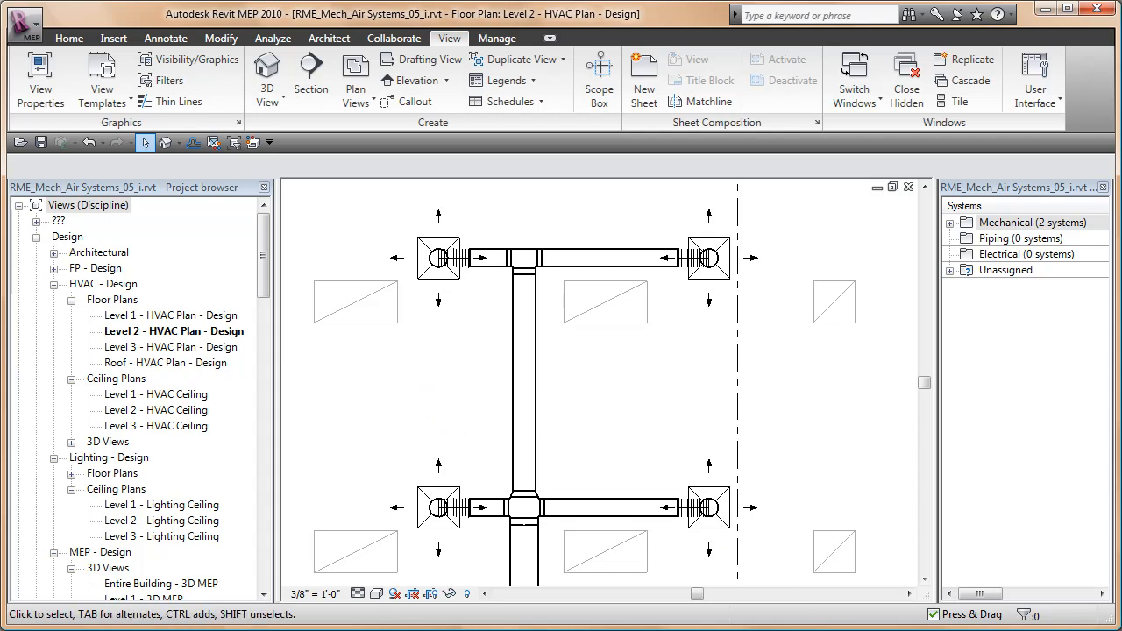
pyautogui.moveTo(663, 488)
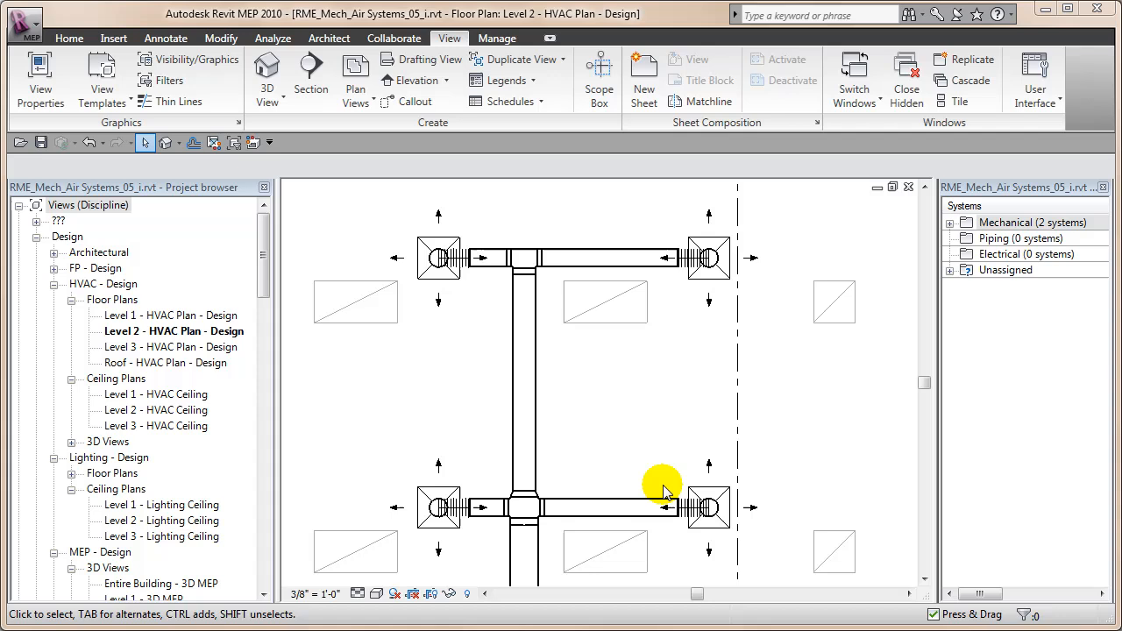
pyautogui.moveTo(446, 297)
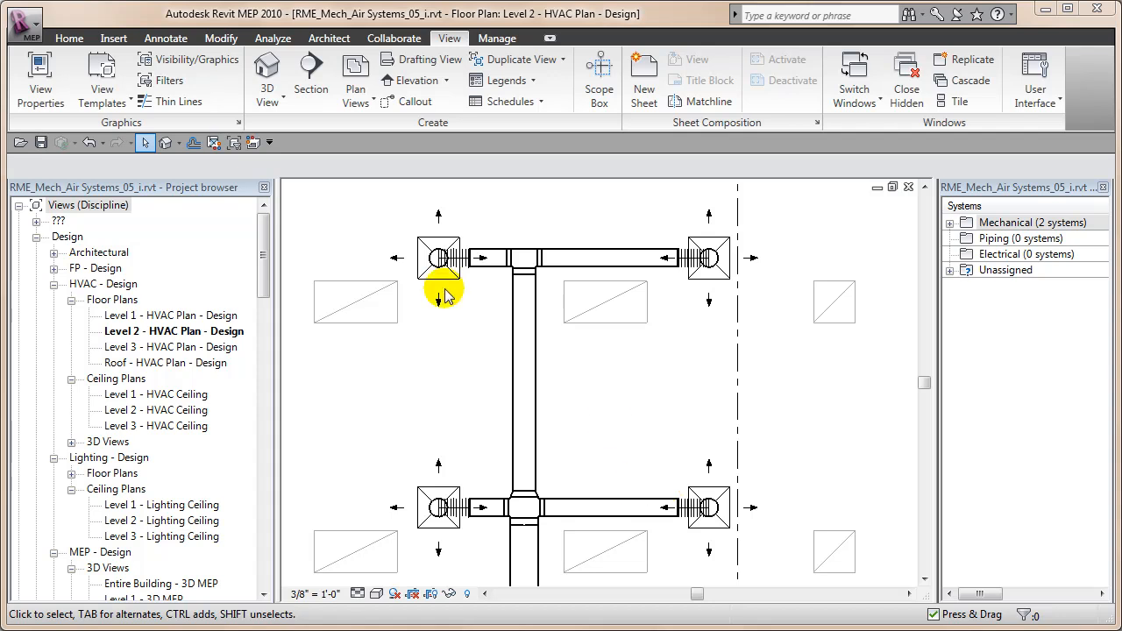
pyautogui.moveTo(164, 81)
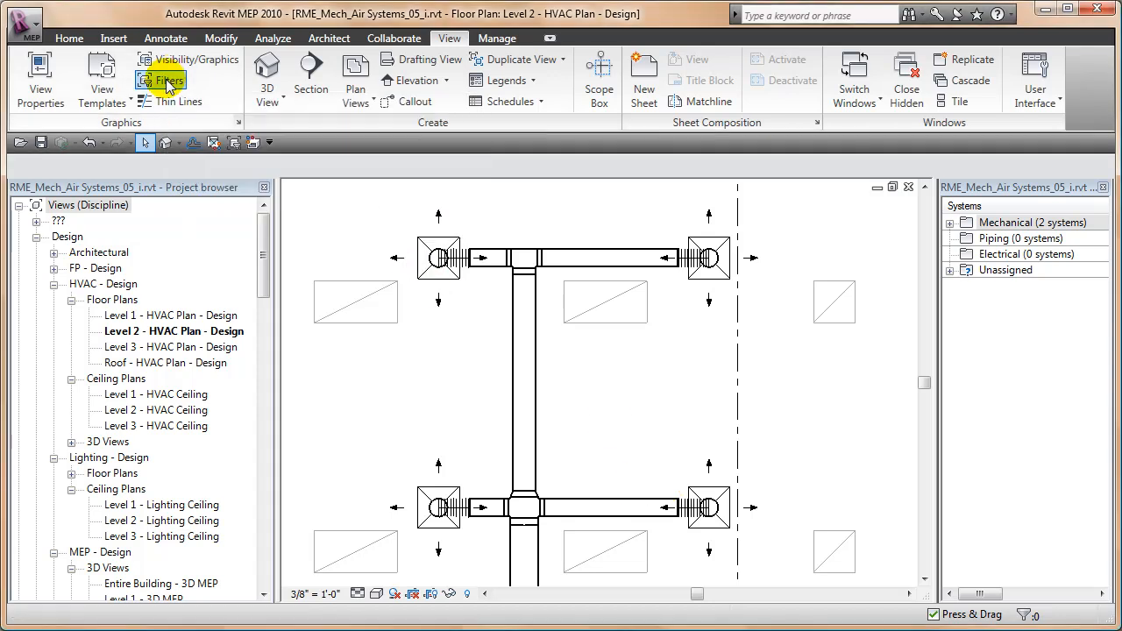
# - Create a new view filter named 'Round Ducts' applied to the duct category
pyautogui.click(169, 81)
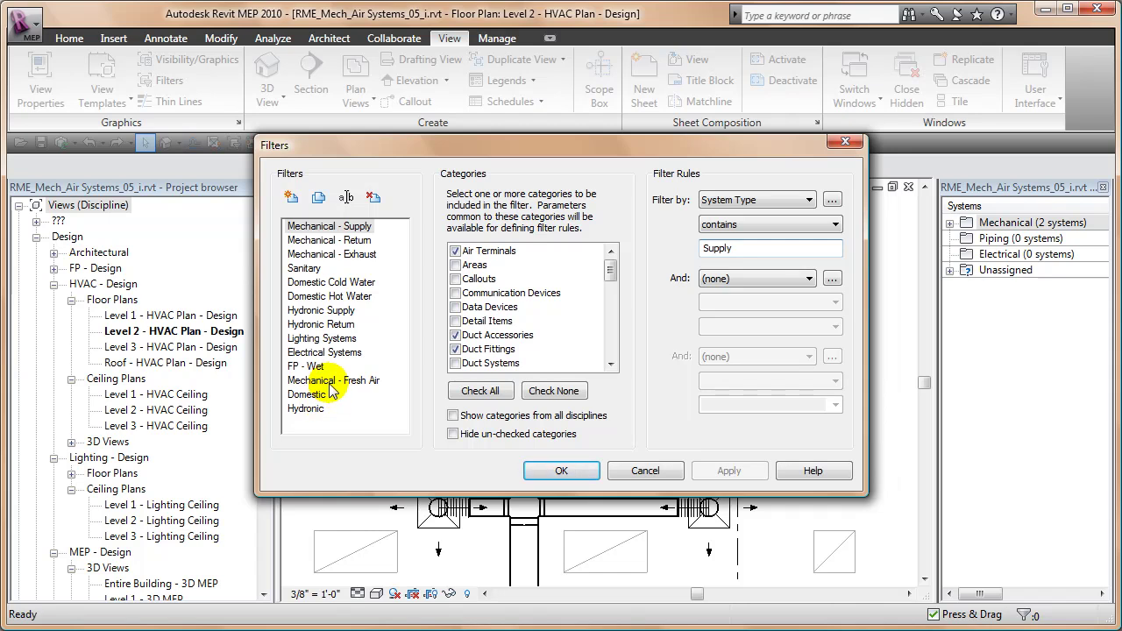
pyautogui.moveTo(447, 147)
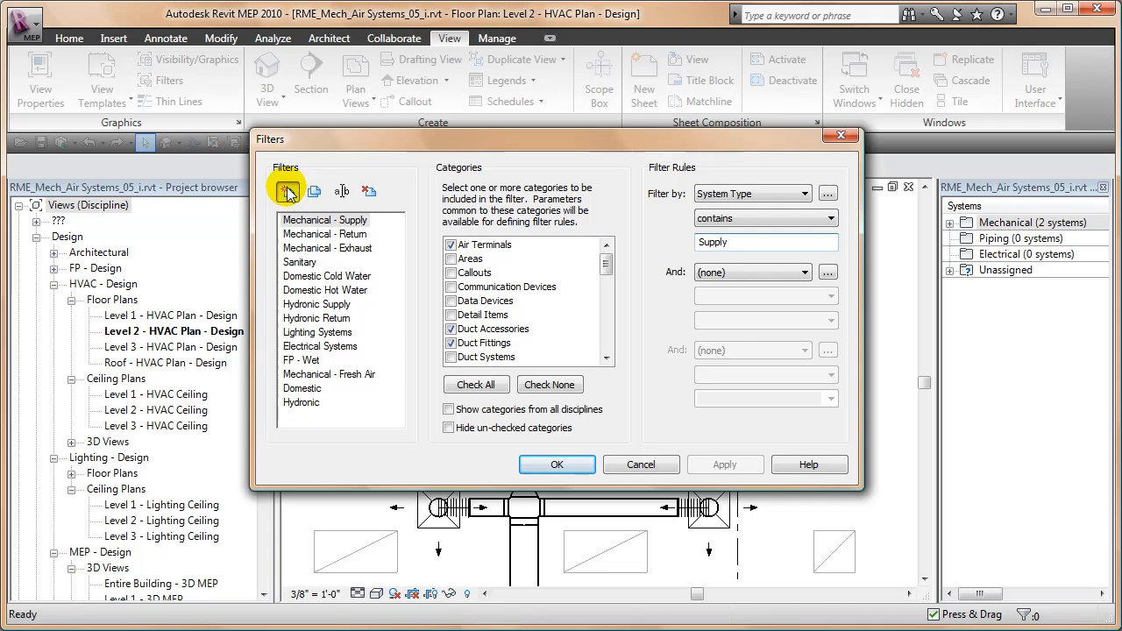
pyautogui.click(288, 191)
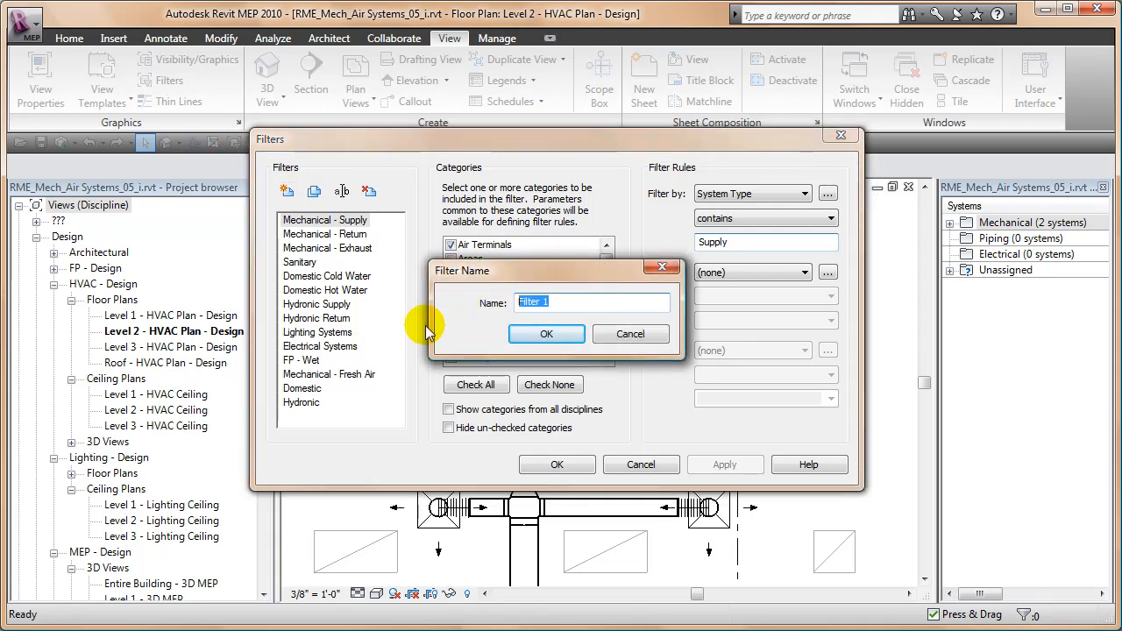
pyautogui.write('Round Duct')
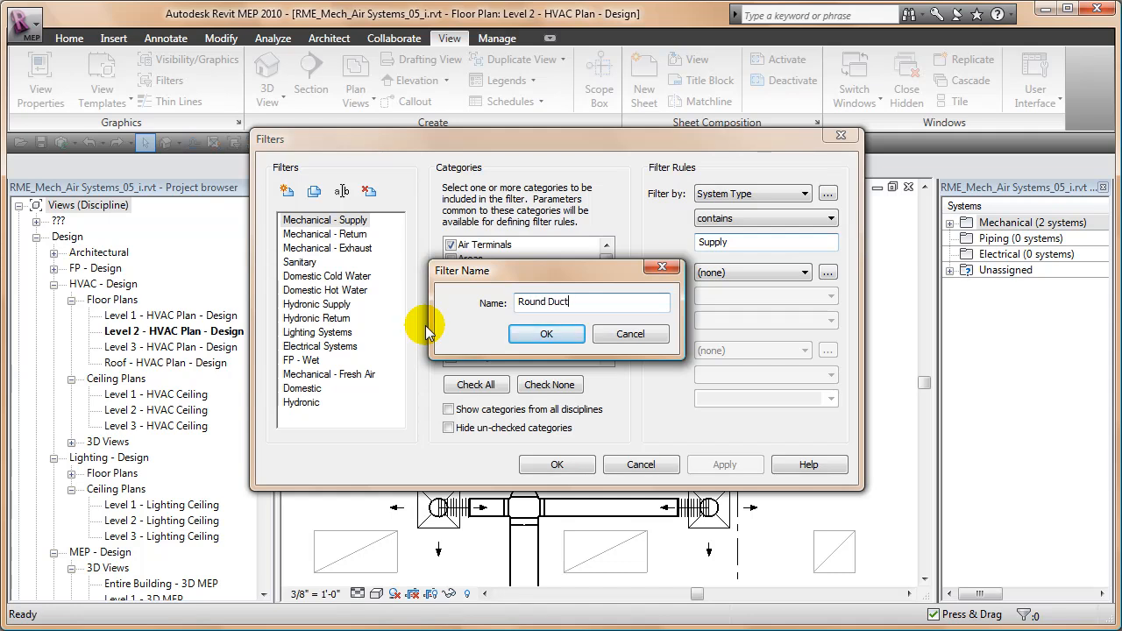
pyautogui.write('s')
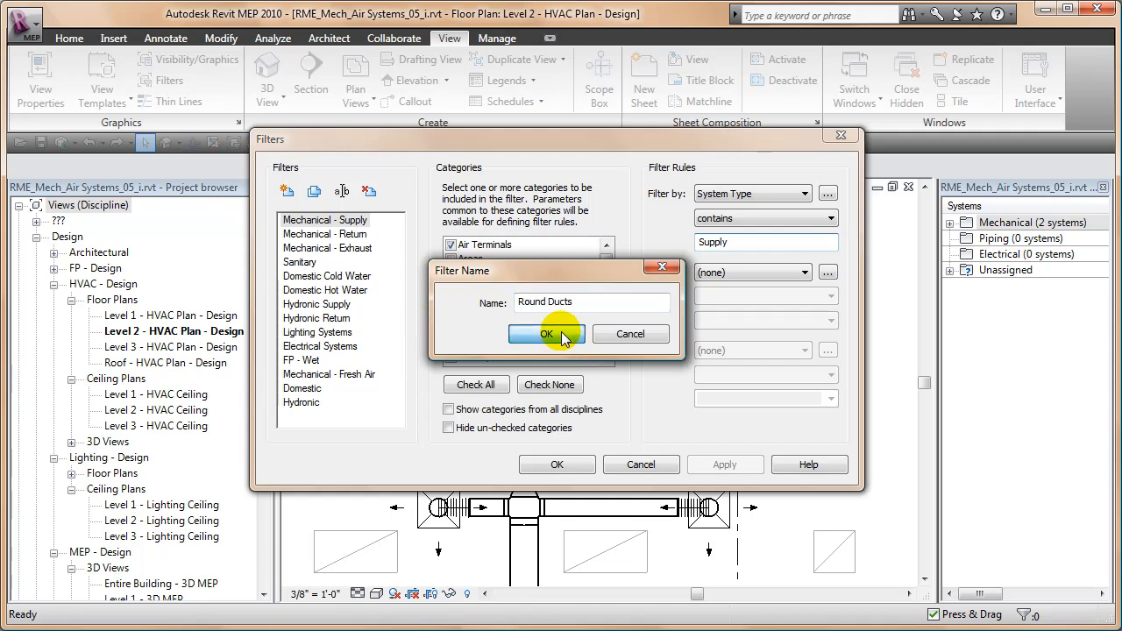
pyautogui.click(546, 333)
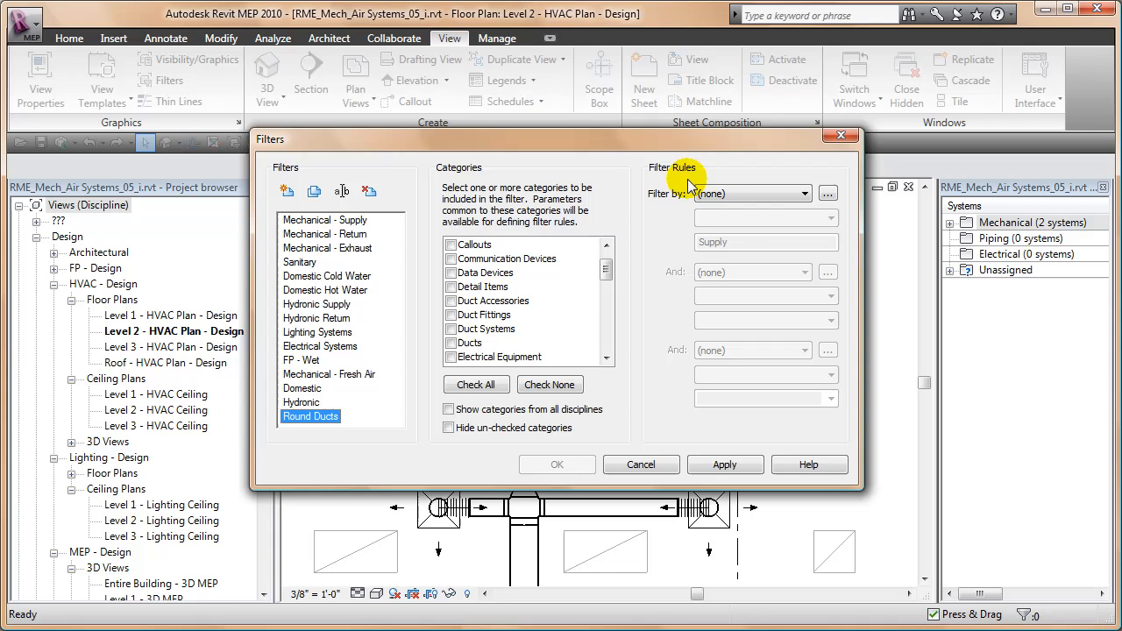
pyautogui.scroll(-3)
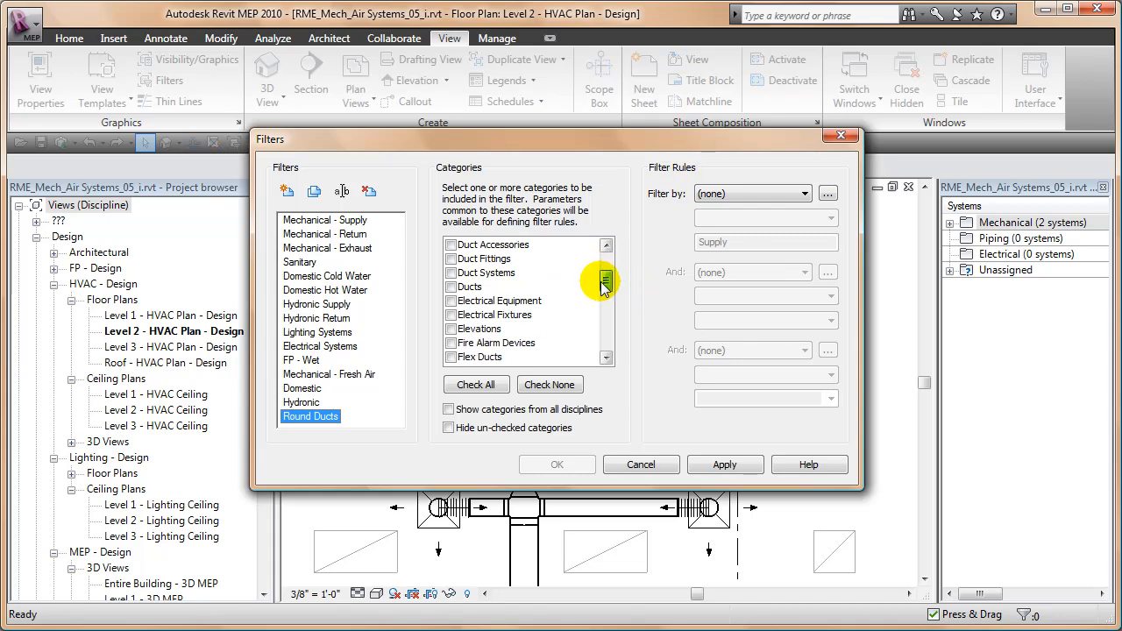
pyautogui.click(470, 287)
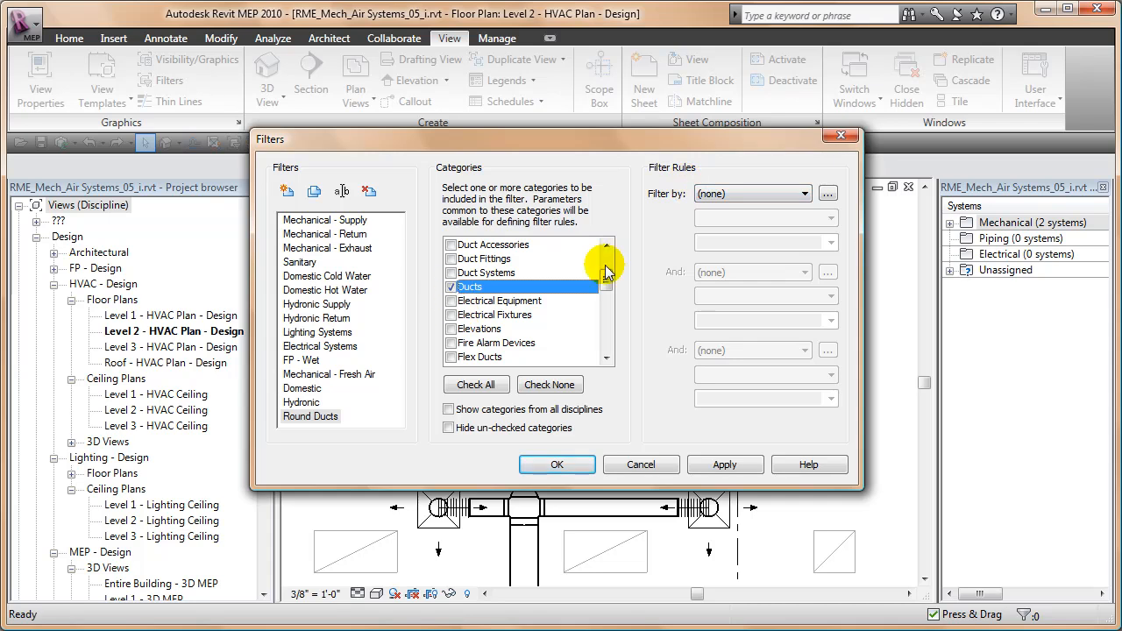
# - Make the filter match ducts whose Family Name contains 'Round' and return to the plan
pyautogui.click(824, 193)
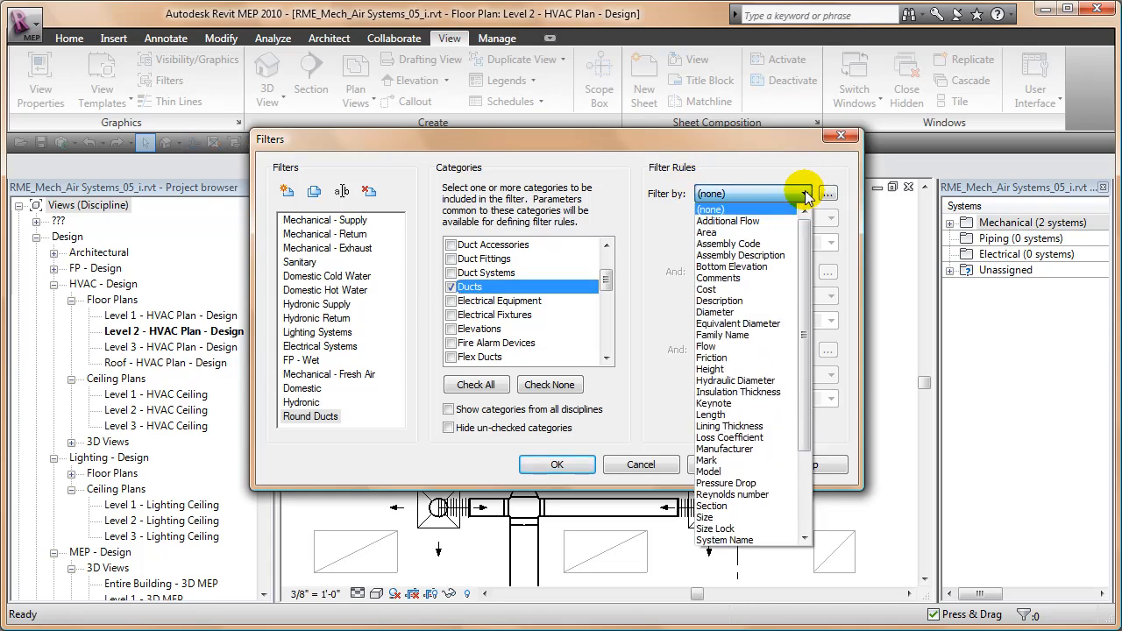
pyautogui.click(722, 335)
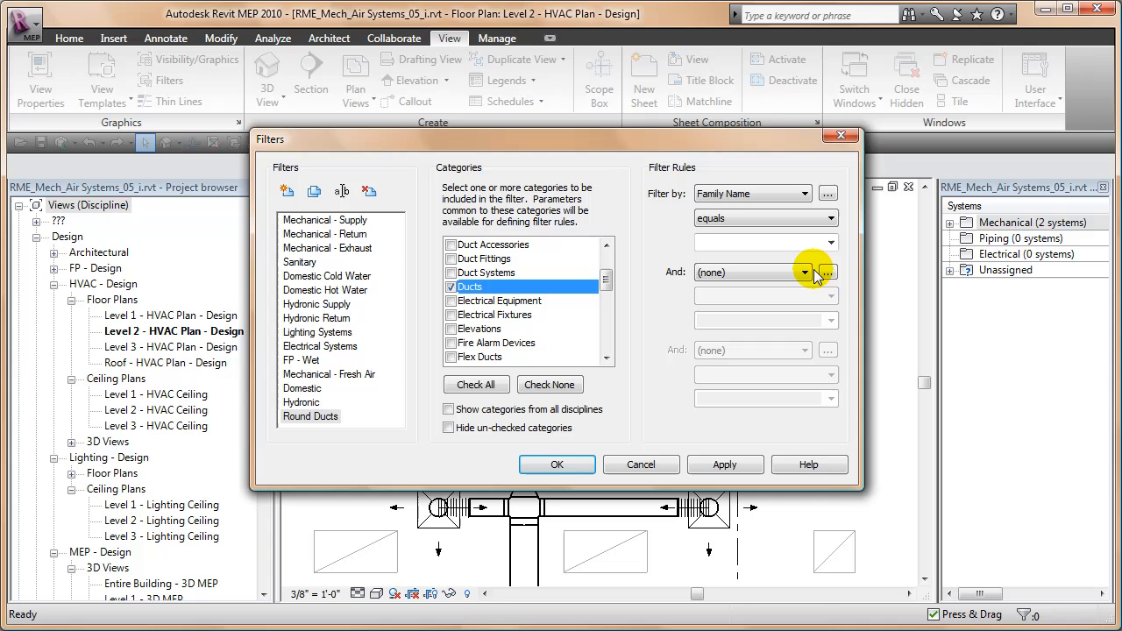
pyautogui.click(828, 218)
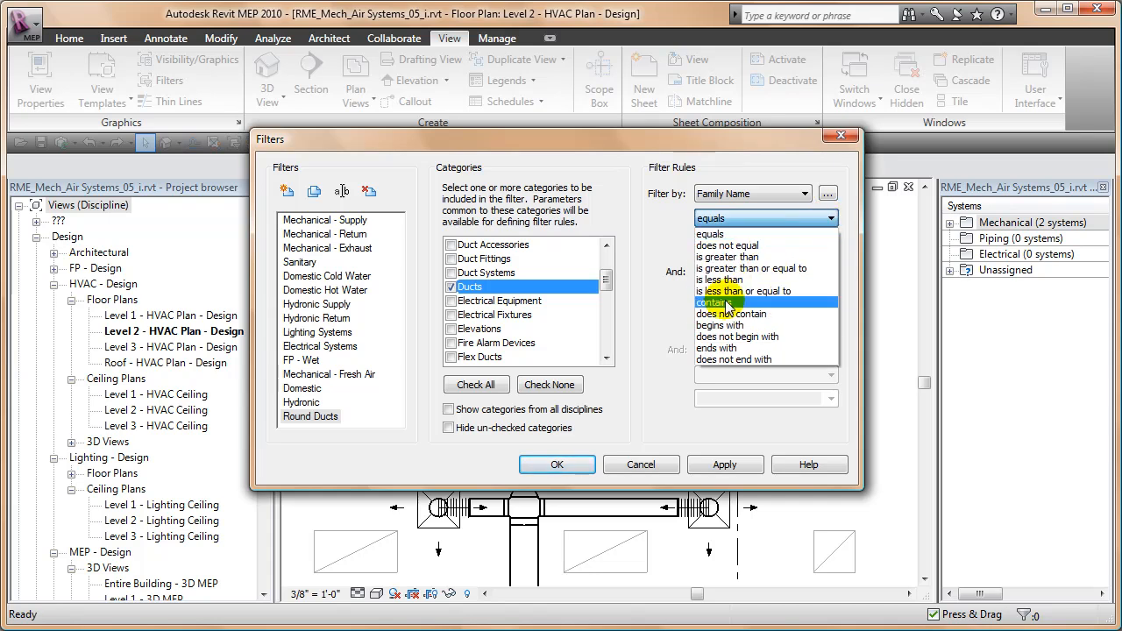
pyautogui.click(714, 302)
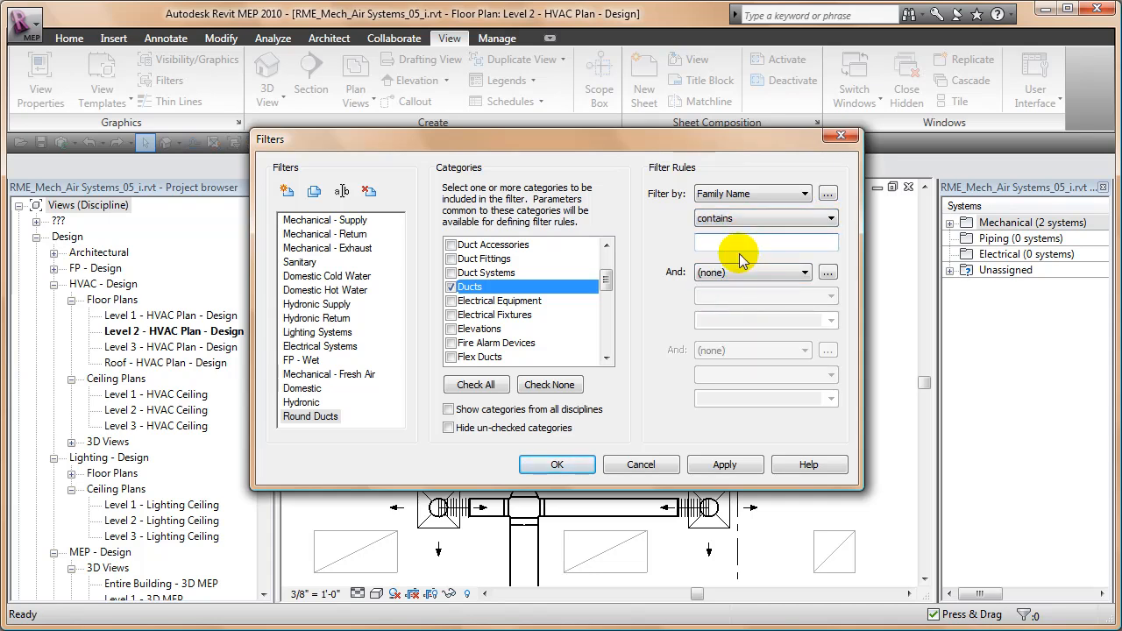
pyautogui.write('Round')
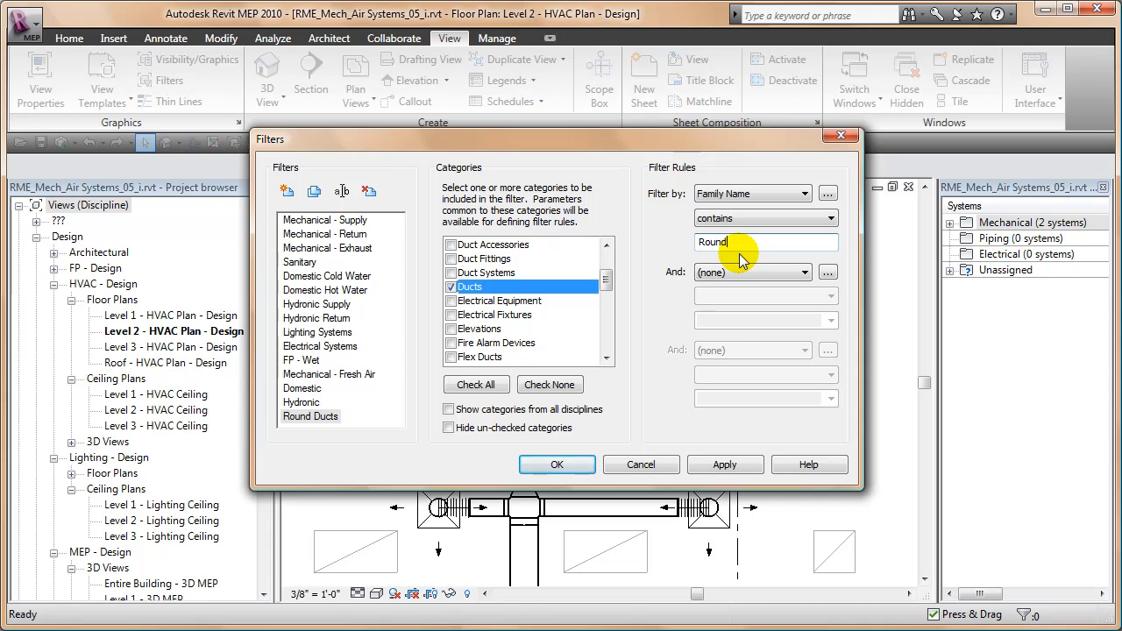
pyautogui.moveTo(491, 512)
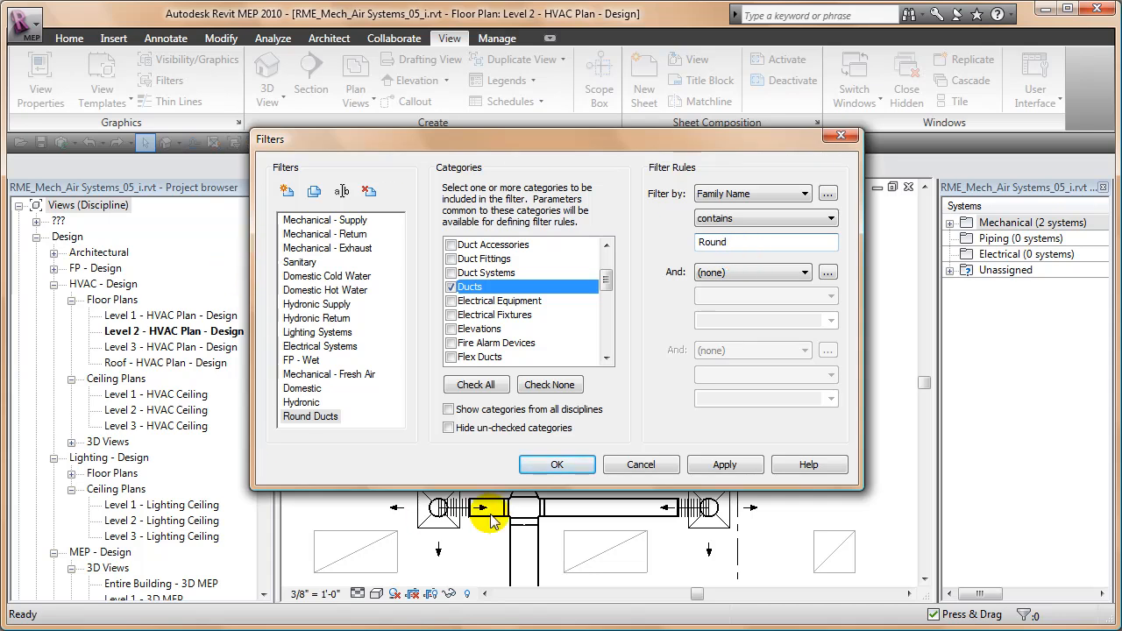
pyautogui.moveTo(517, 552)
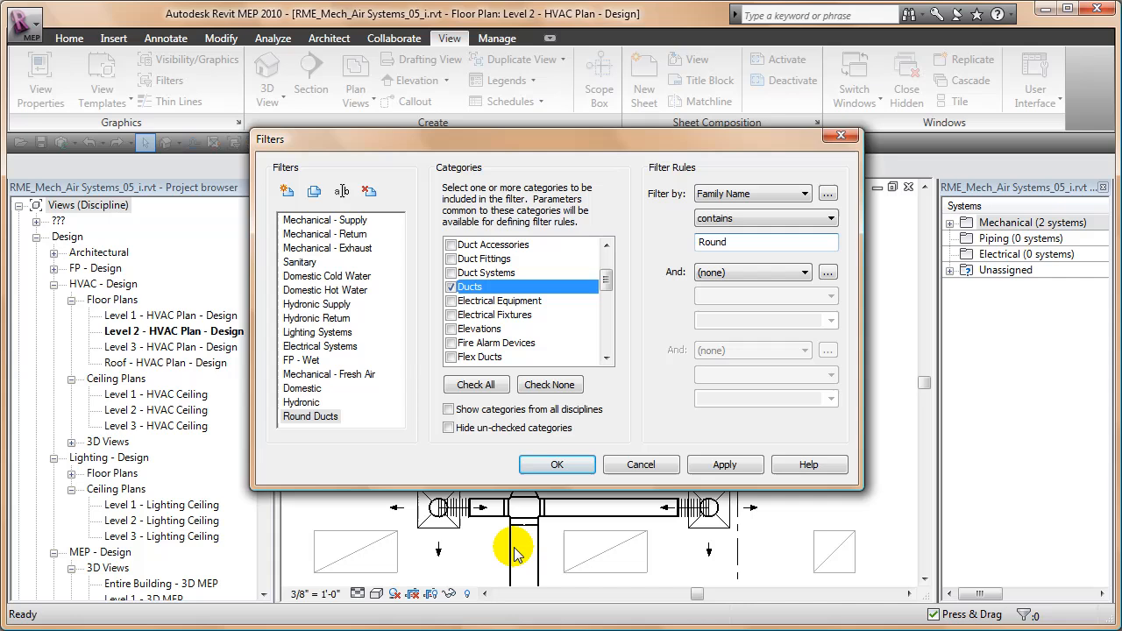
pyautogui.moveTo(500, 548)
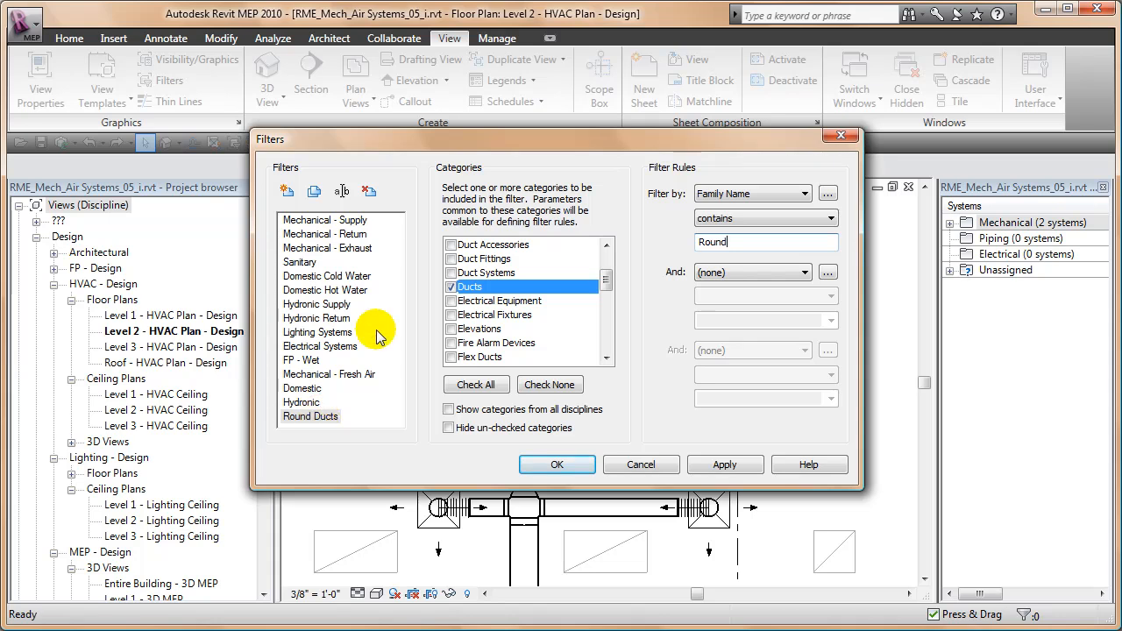
pyautogui.moveTo(775, 272)
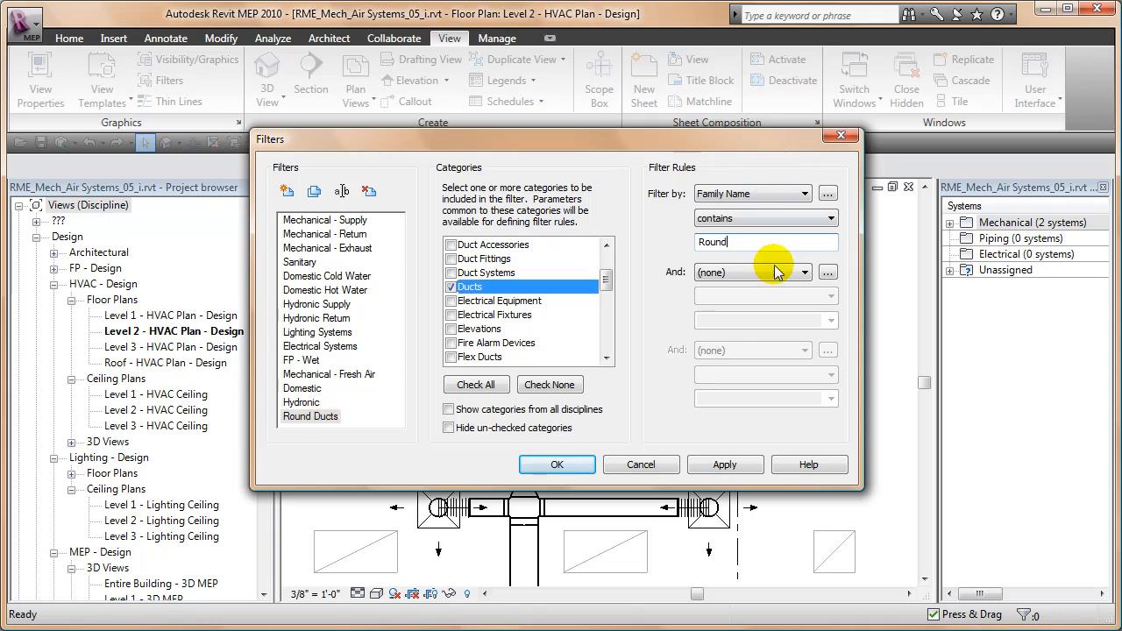
pyautogui.click(558, 465)
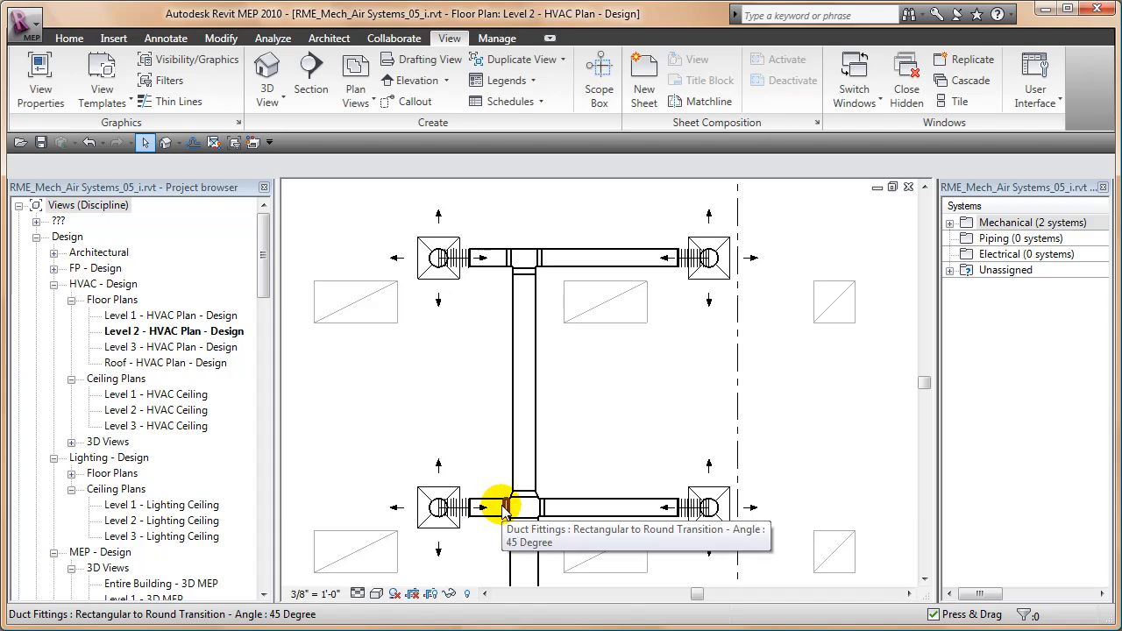
pyautogui.moveTo(614, 439)
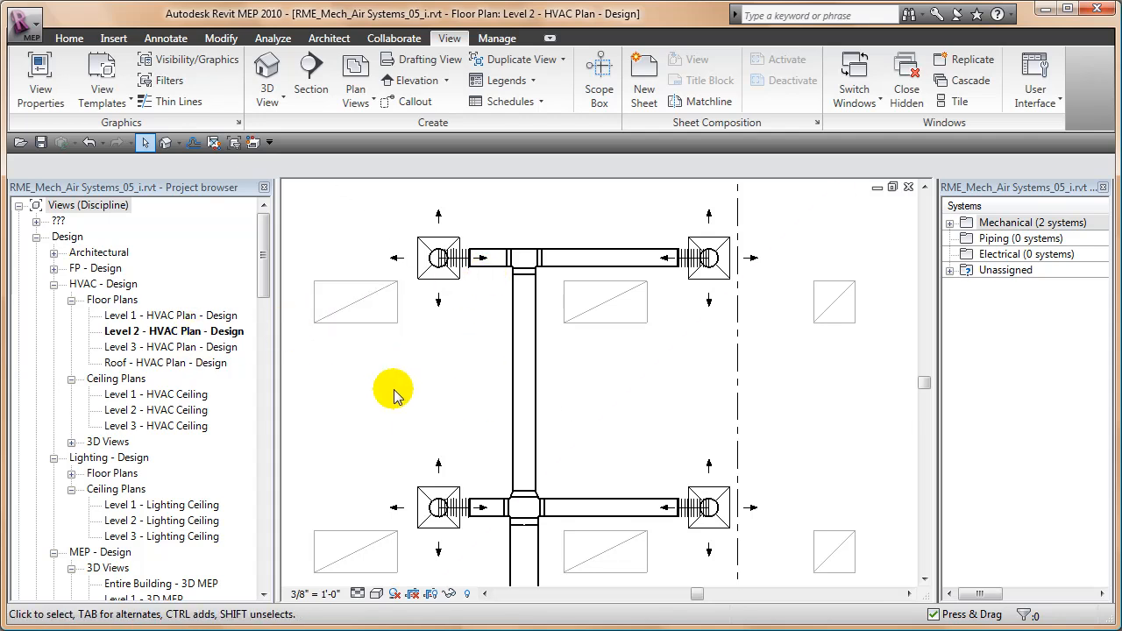
pyautogui.moveTo(210, 84)
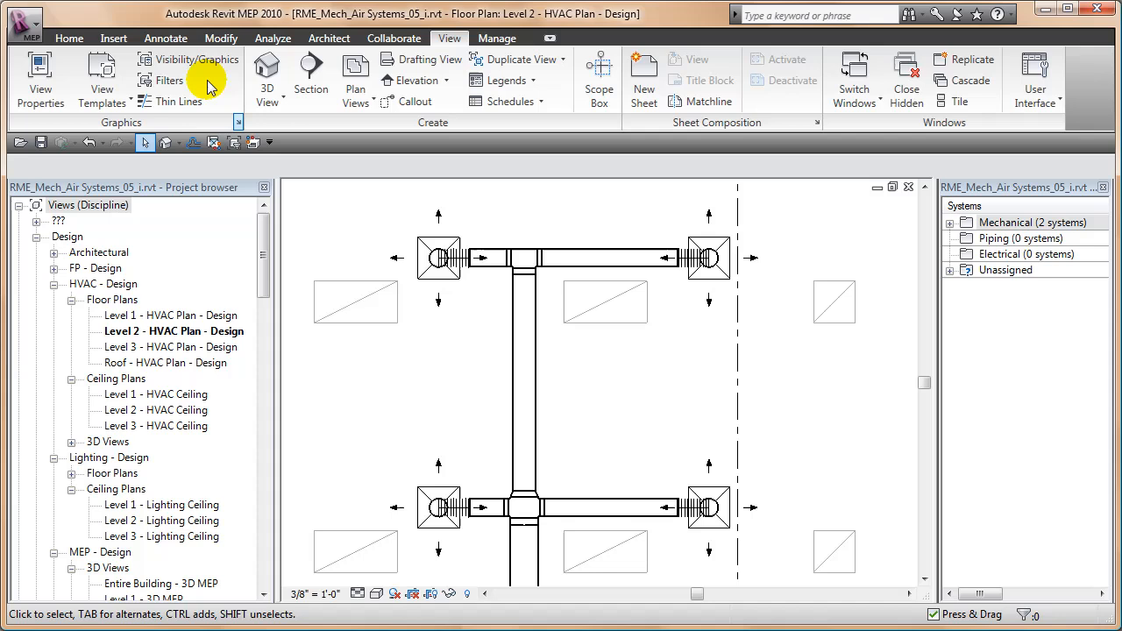
# - Add the Round Ducts filter to this view's Visibility/Graphics overrides and draw it transparent
pyautogui.click(203, 60)
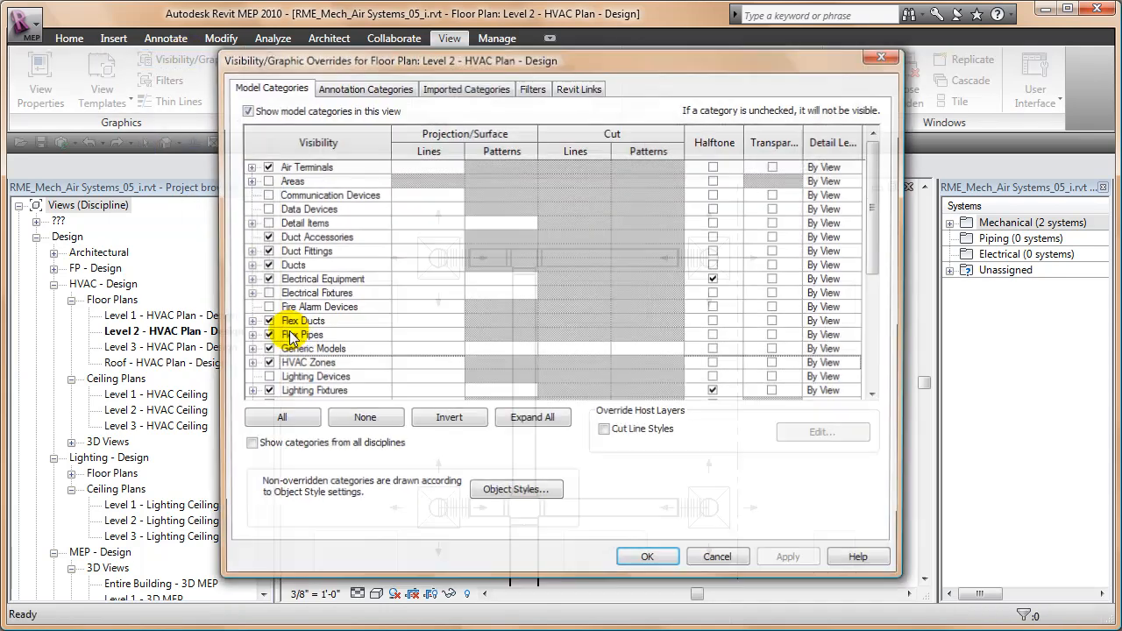
pyautogui.click(533, 87)
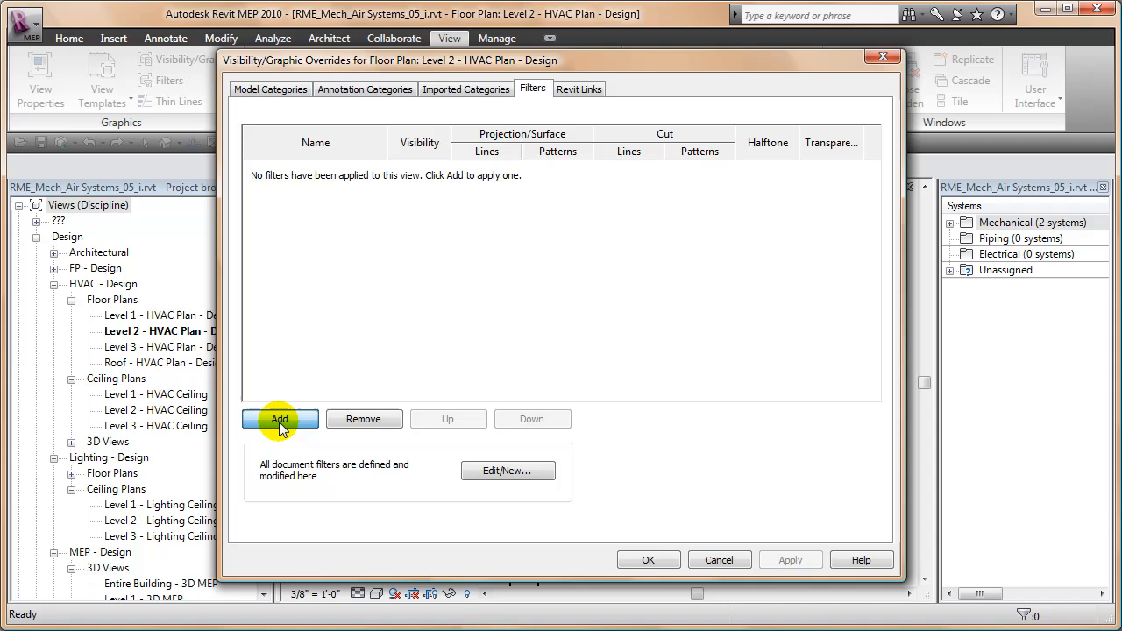
pyautogui.click(281, 418)
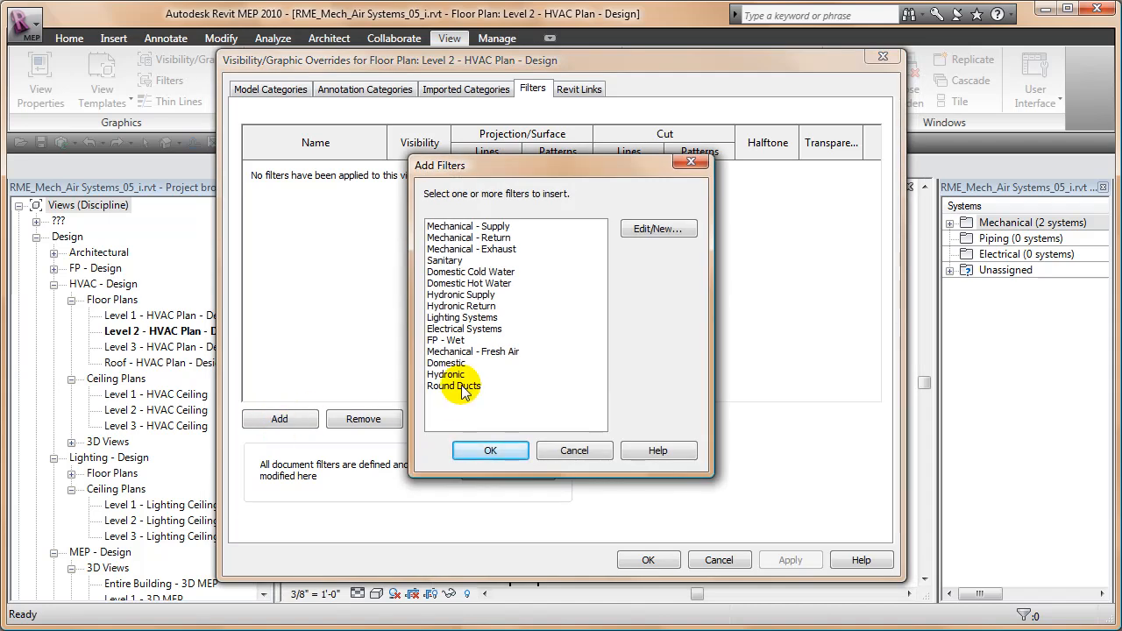
pyautogui.click(491, 449)
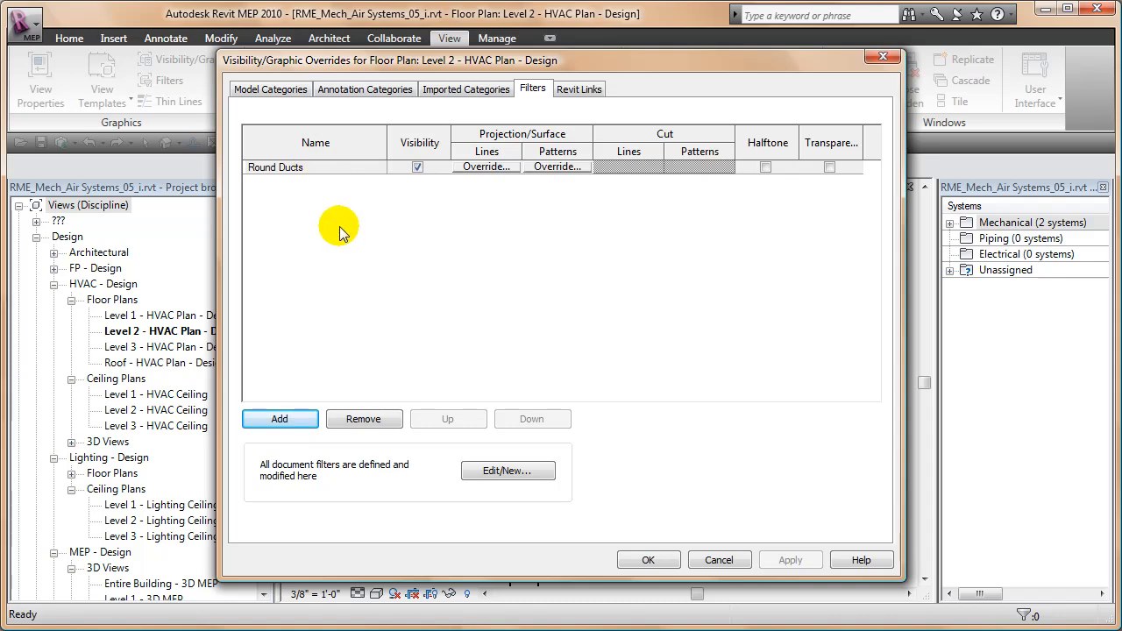
pyautogui.moveTo(498, 181)
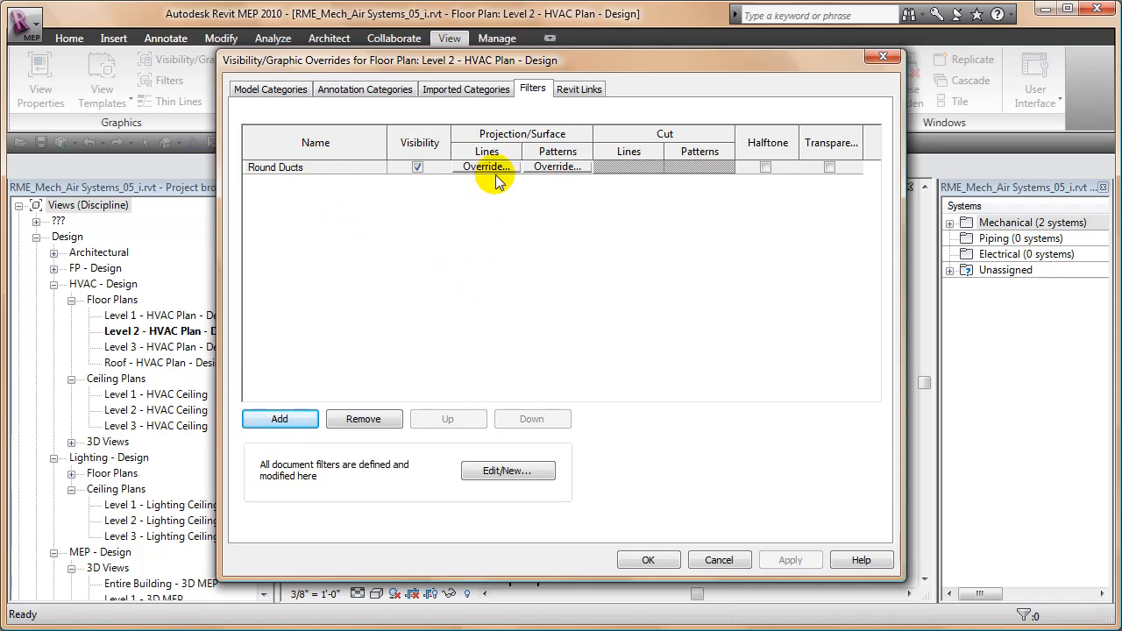
pyautogui.moveTo(650, 249)
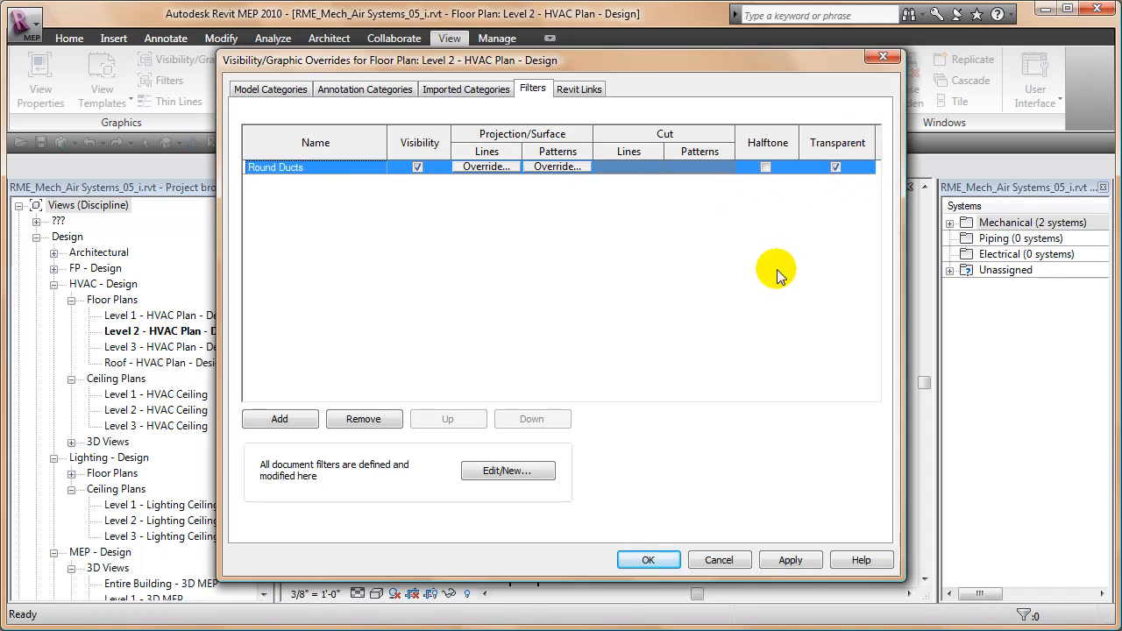
pyautogui.click(648, 560)
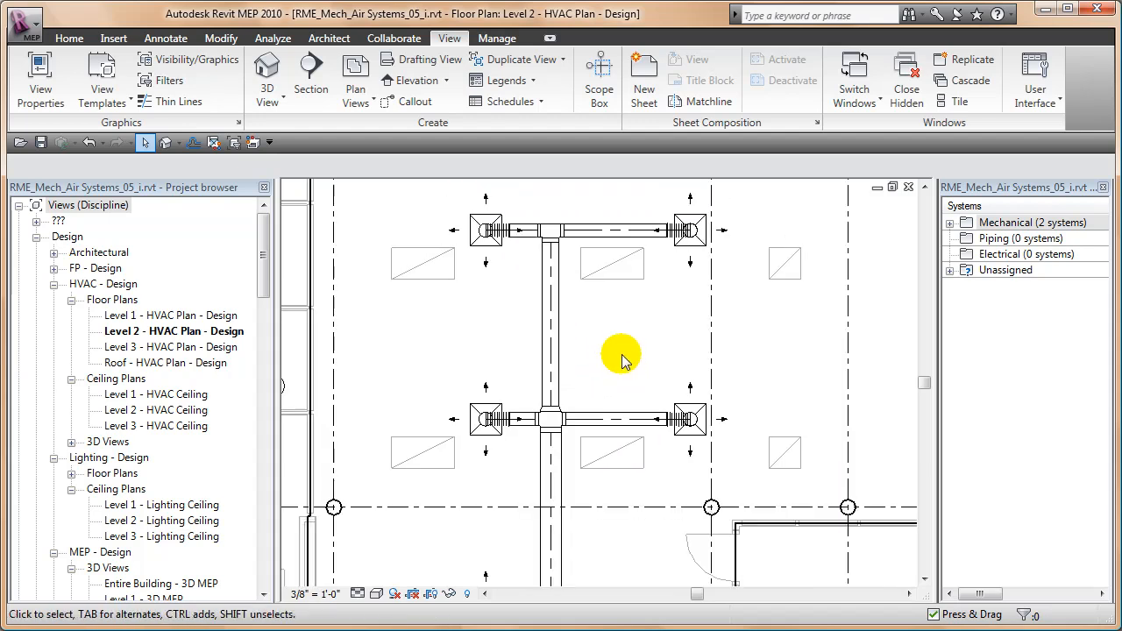
pyautogui.moveTo(482, 343)
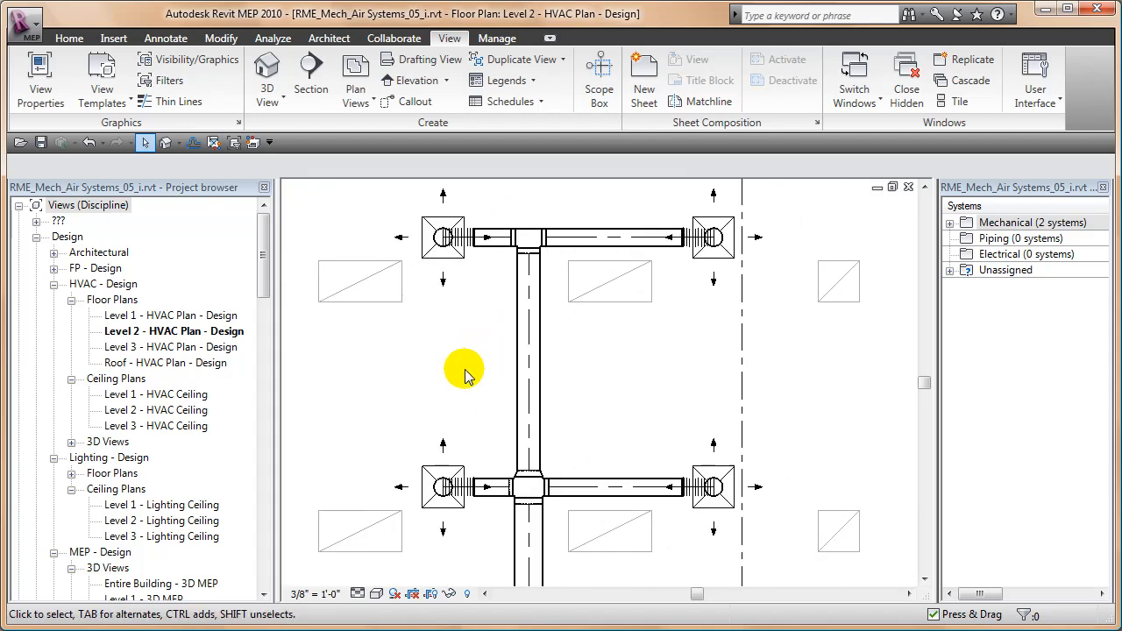
pyautogui.moveTo(456, 372)
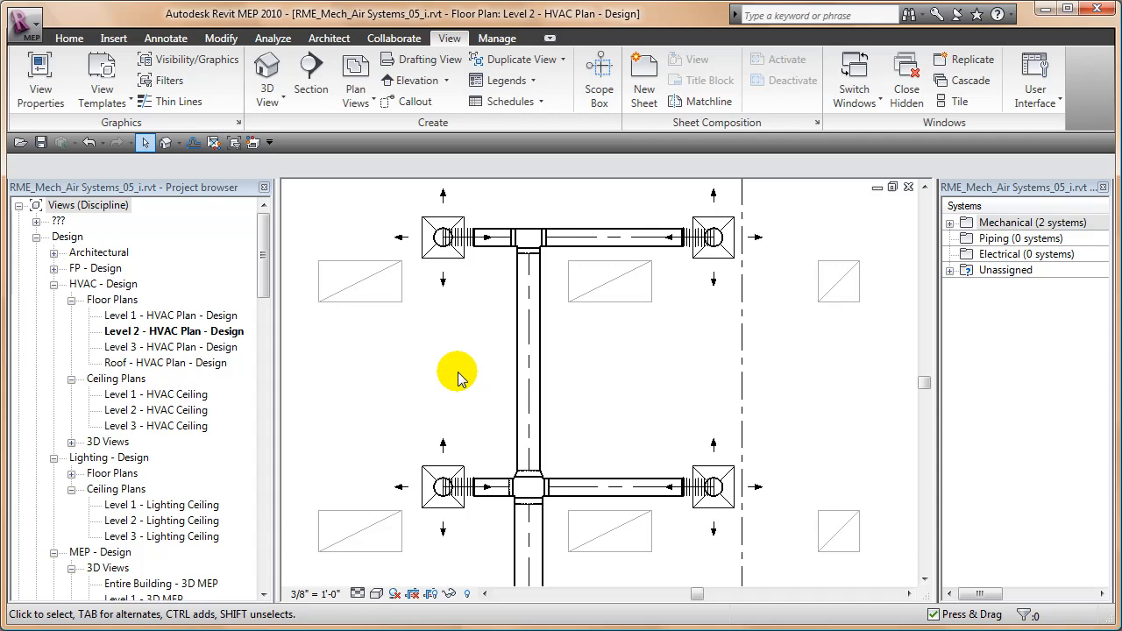
pyautogui.moveTo(406, 383)
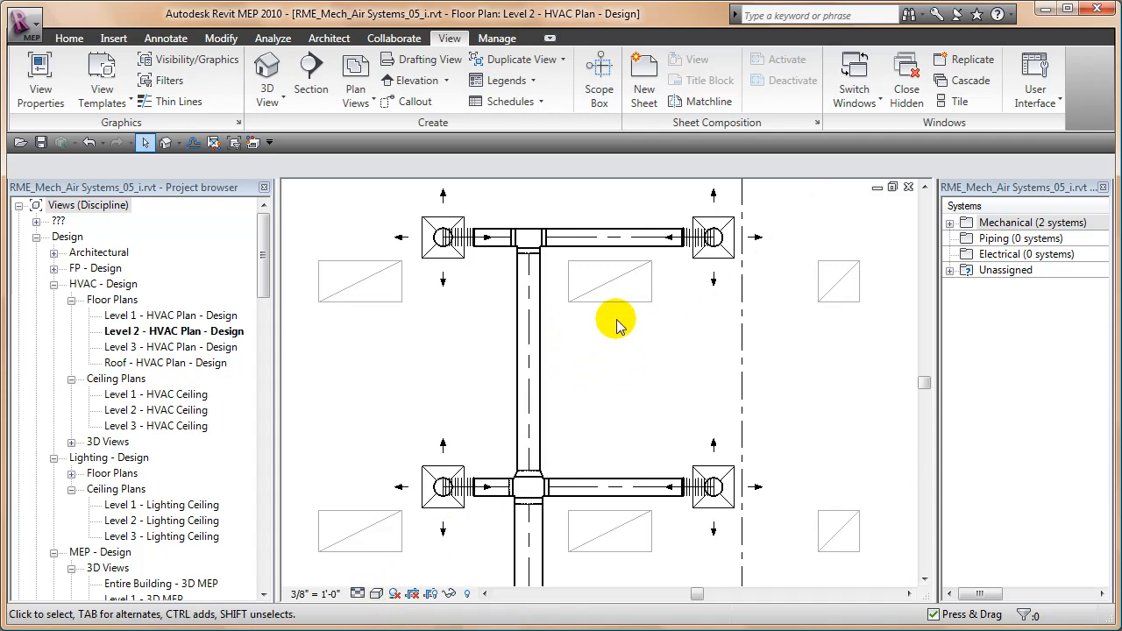
pyautogui.moveTo(622, 340)
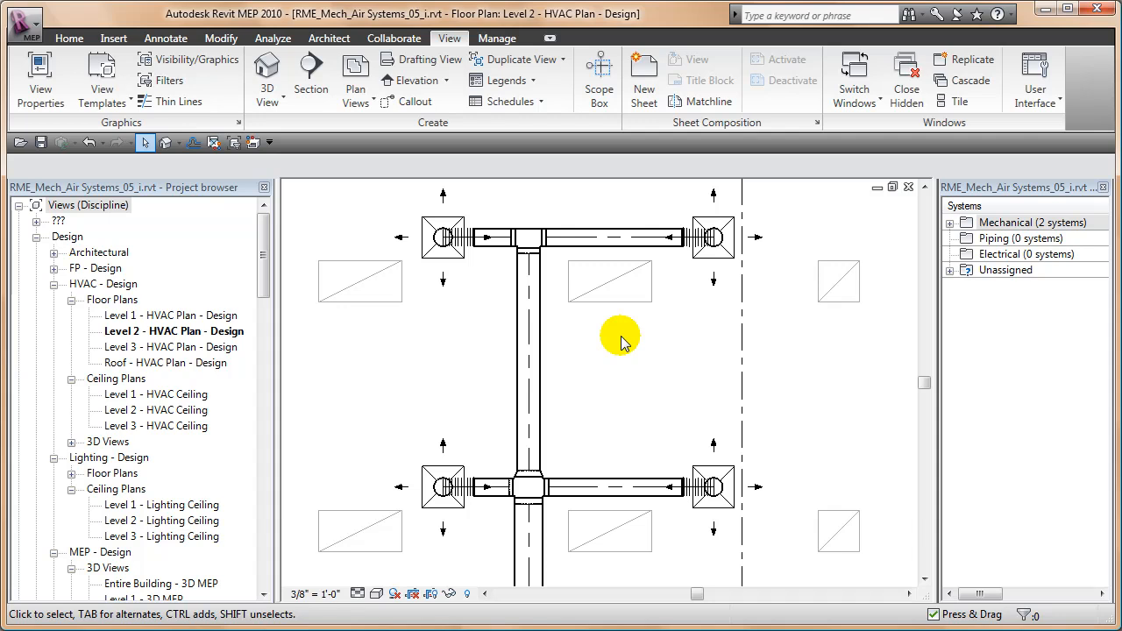